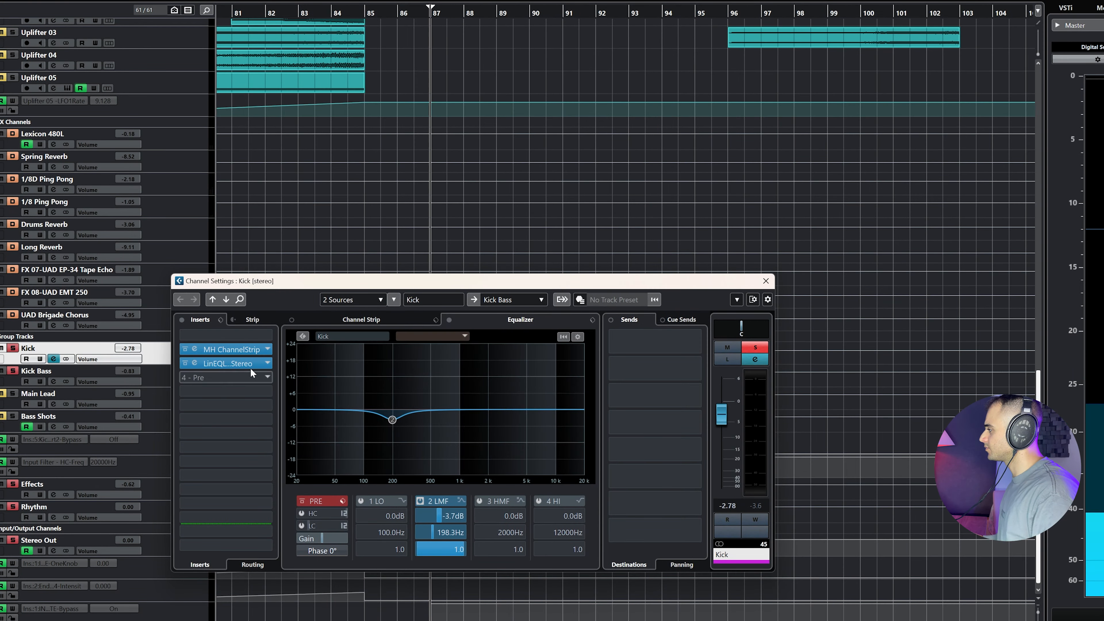
Check the Kick's MH ChannelStrip insert, then close it and the Kick channel settings
{"action": "double_click", "coordinate": [225, 348]}
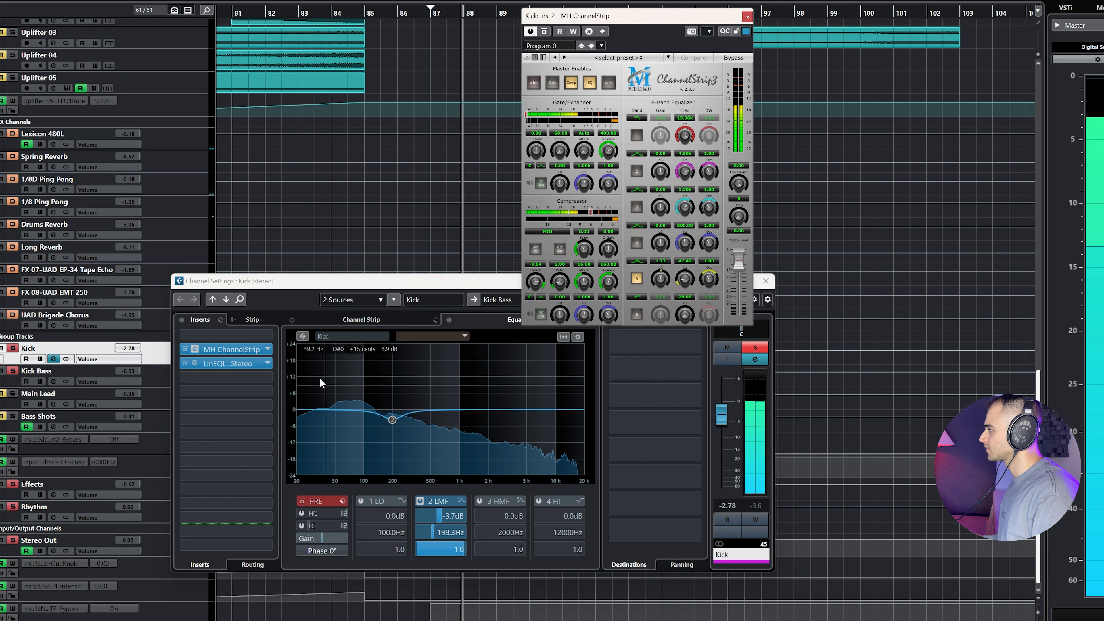
{"action": "left_click", "coordinate": [746, 16]}
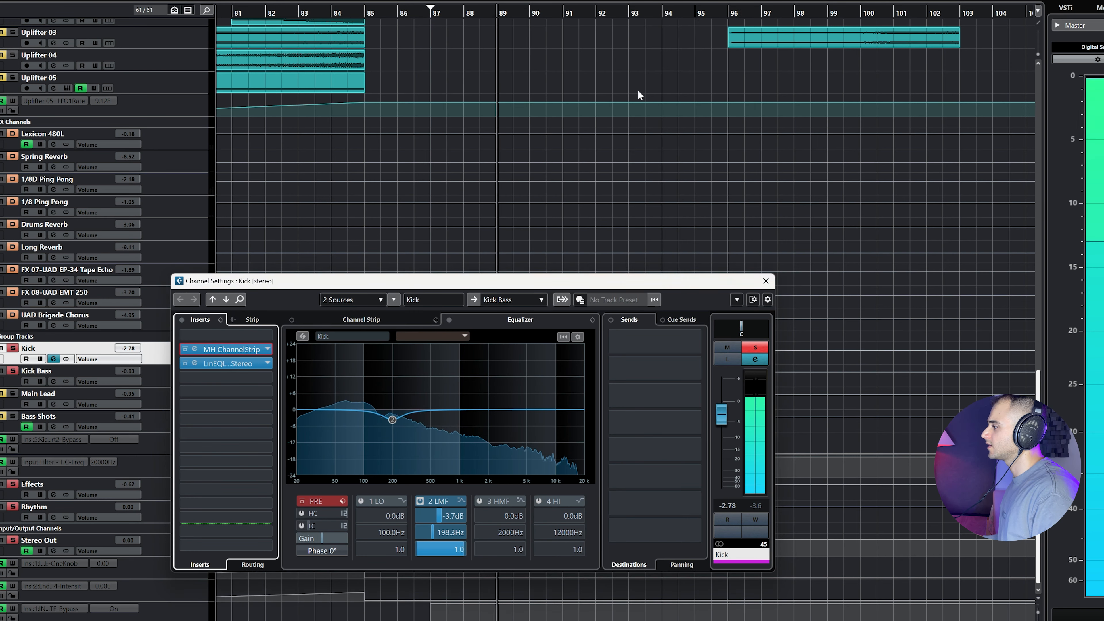
{"action": "left_click", "coordinate": [764, 281]}
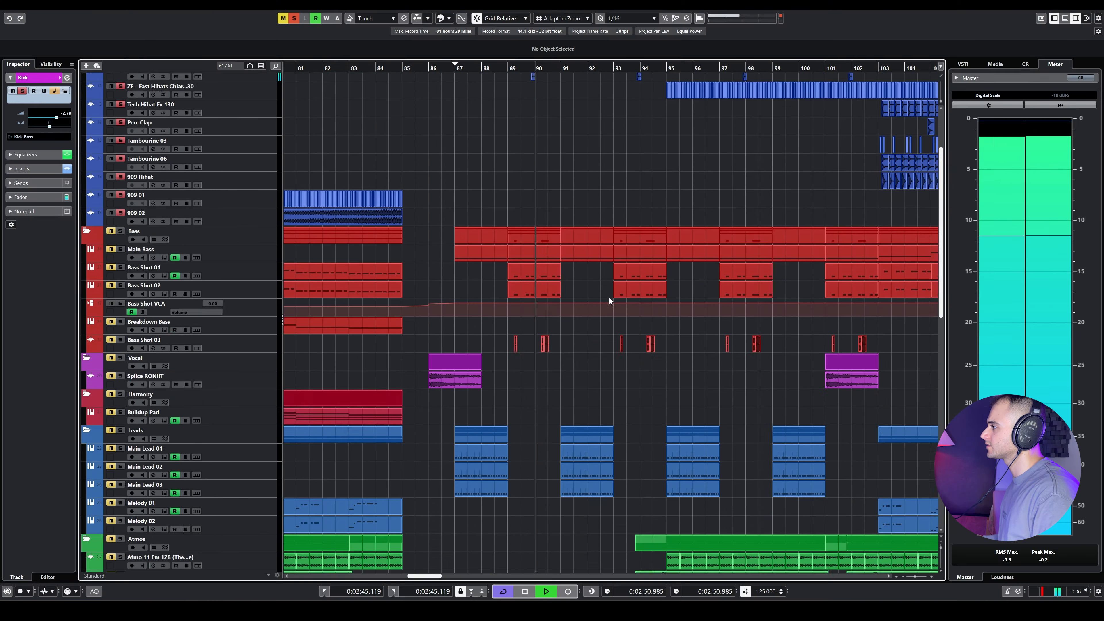
Scroll the project to the Main Bass track and bring up its Serum instrument
{"action": "scroll", "scroll_direction": "up", "scroll_amount": 3}
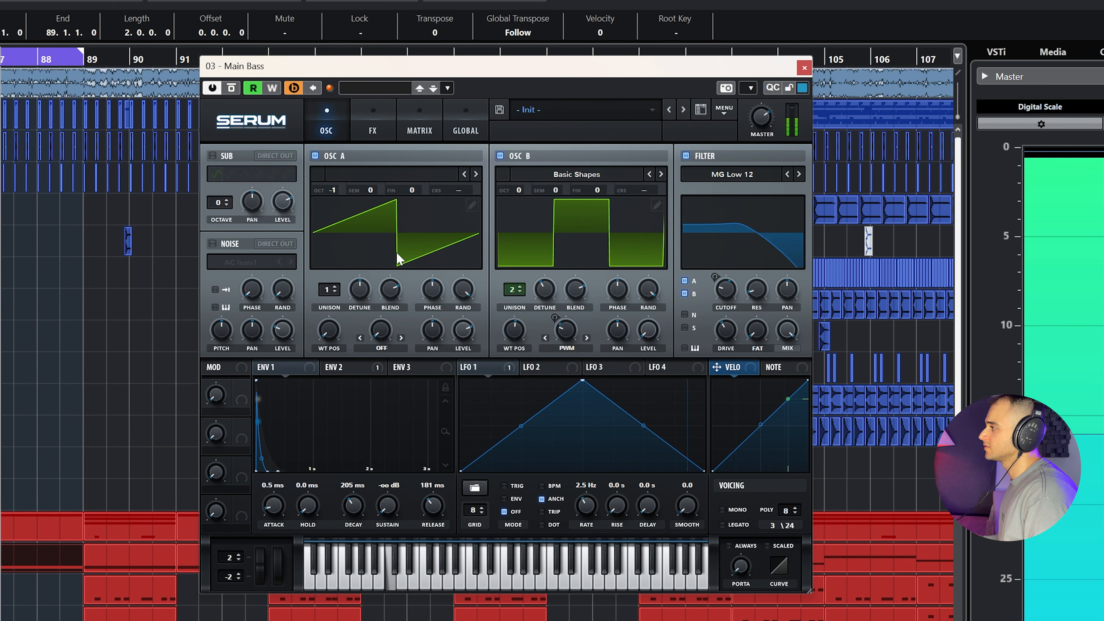
Review Serum's Env 1 and Env 2 envelope settings for the Main Bass
{"action": "left_click", "coordinate": [274, 367]}
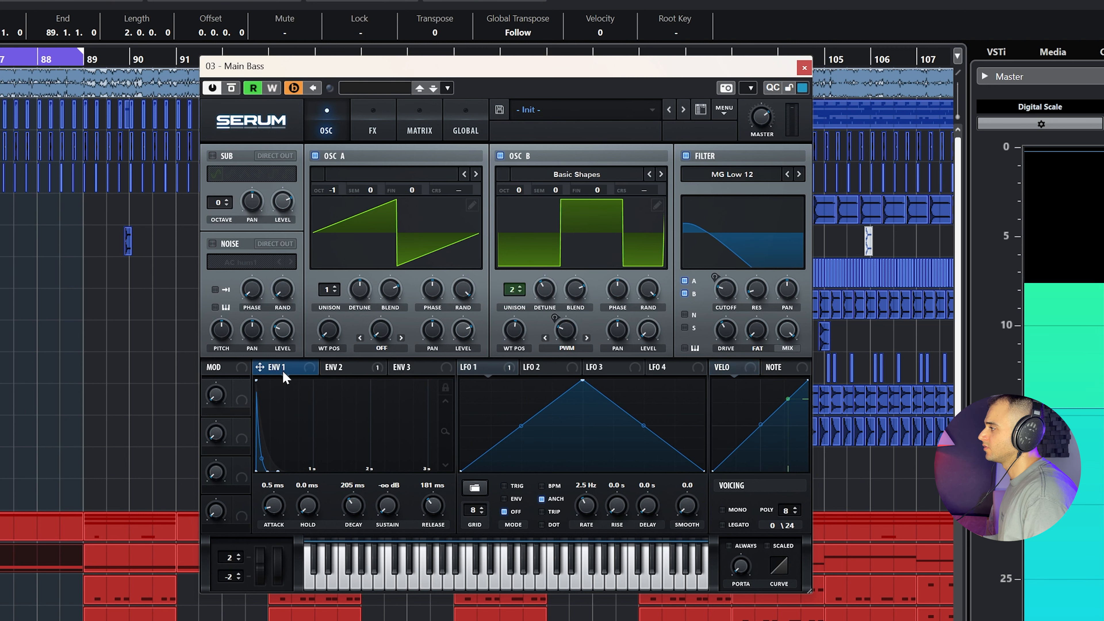
{"action": "mouse_move", "coordinate": [285, 452]}
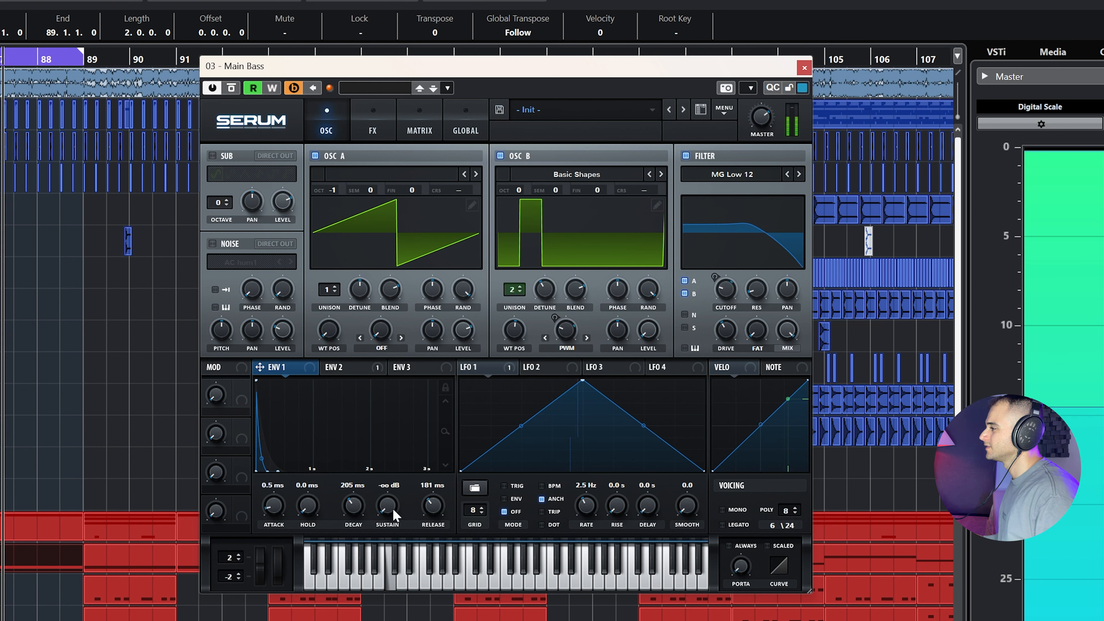
{"action": "left_click", "coordinate": [342, 367]}
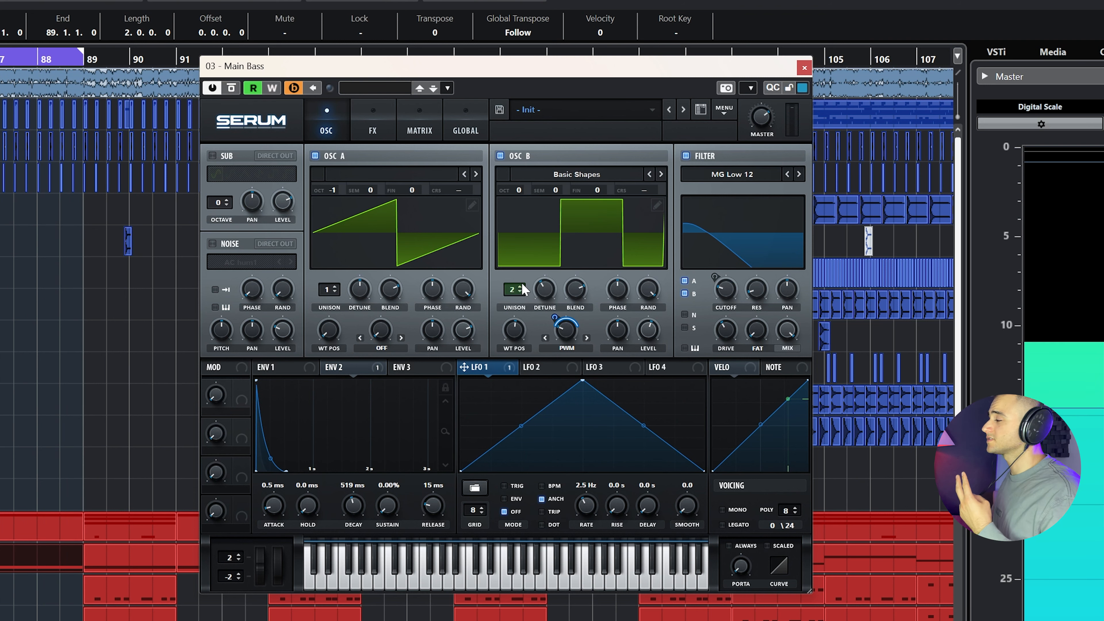
{"action": "mouse_move", "coordinate": [371, 234]}
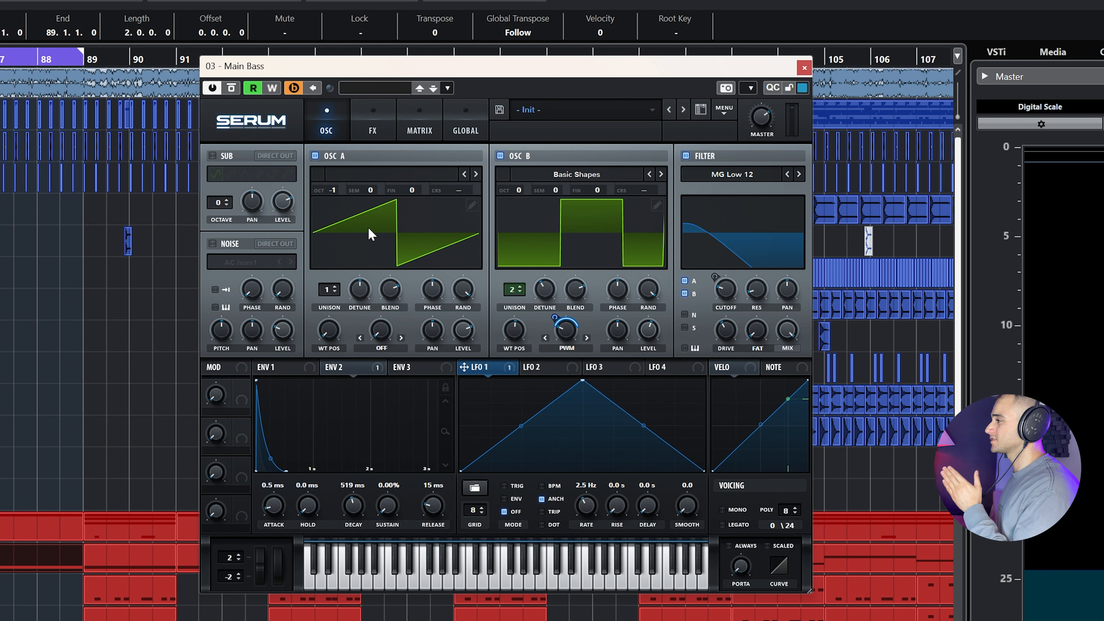
{"action": "mouse_move", "coordinate": [399, 248]}
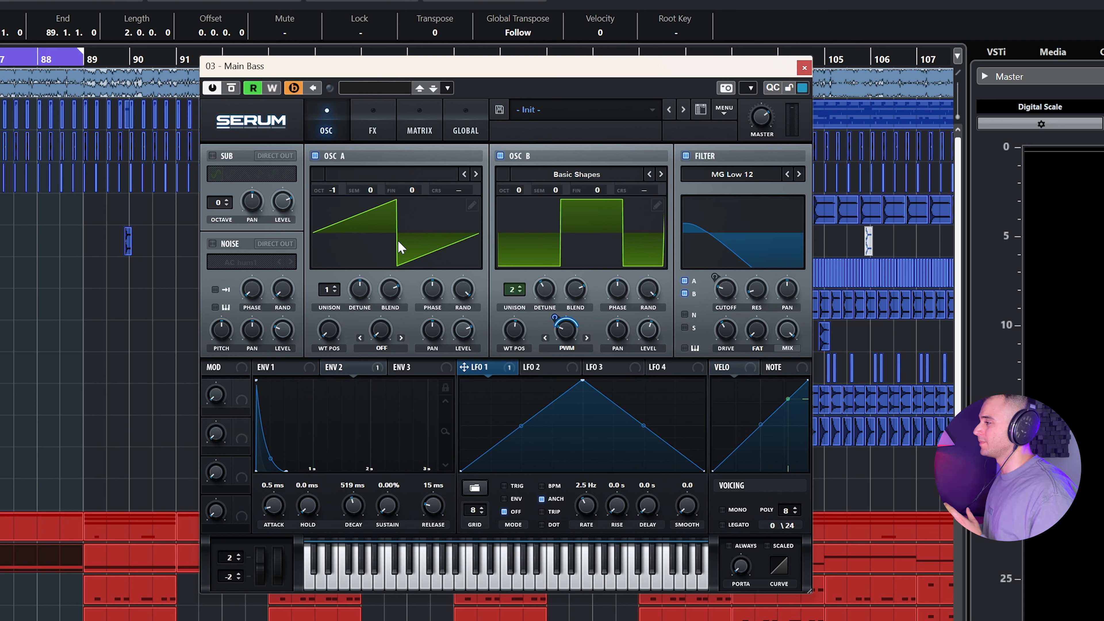
{"action": "mouse_move", "coordinate": [422, 176]}
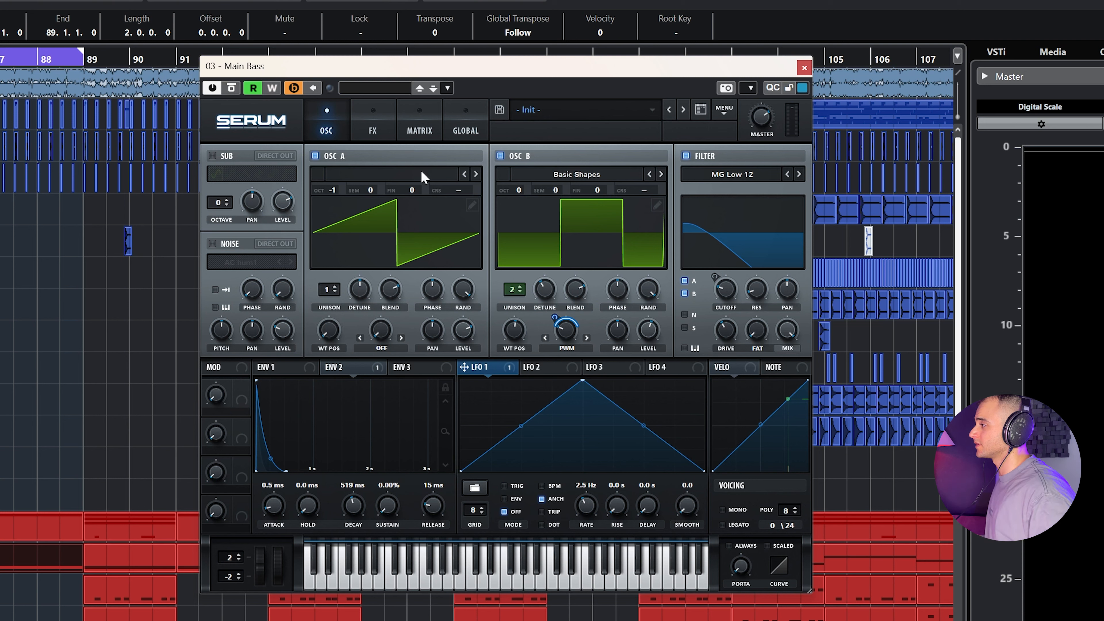
{"action": "mouse_move", "coordinate": [380, 263]}
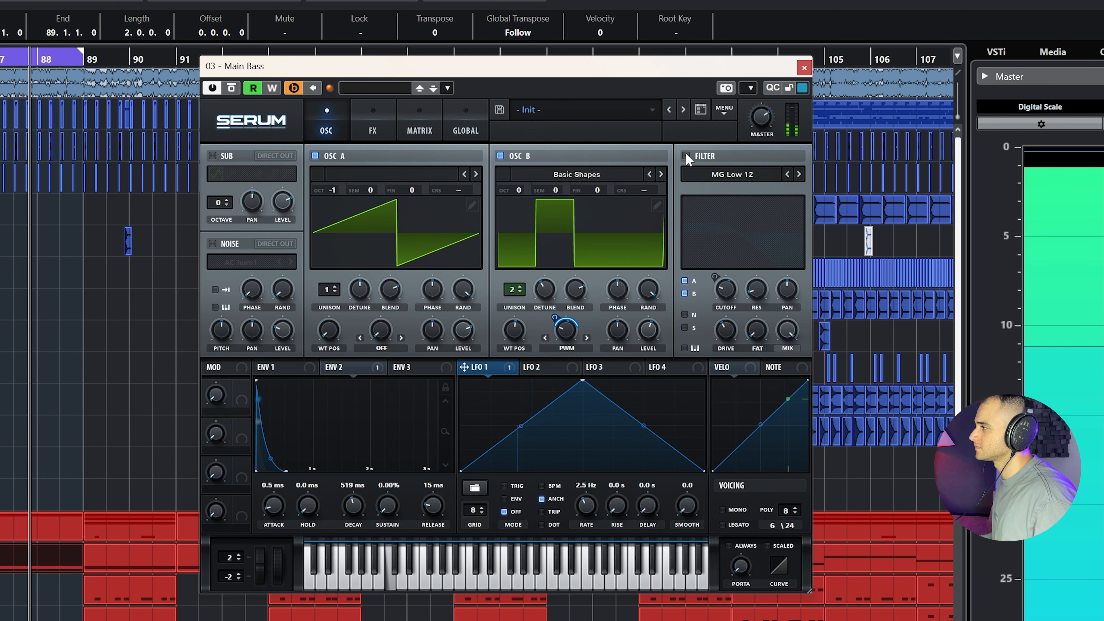
Compare Serum's FX rack and modulation matrix (Env 2 to cutoff, LFO 1 to warp), then close Serum
{"action": "left_click", "coordinate": [372, 120]}
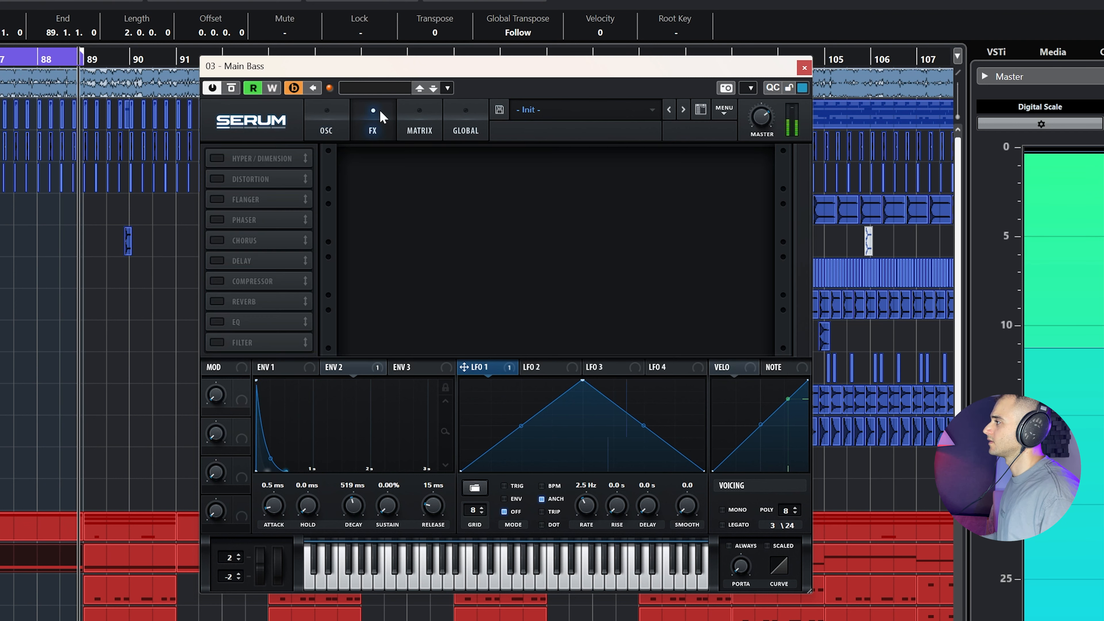
{"action": "left_click", "coordinate": [419, 120]}
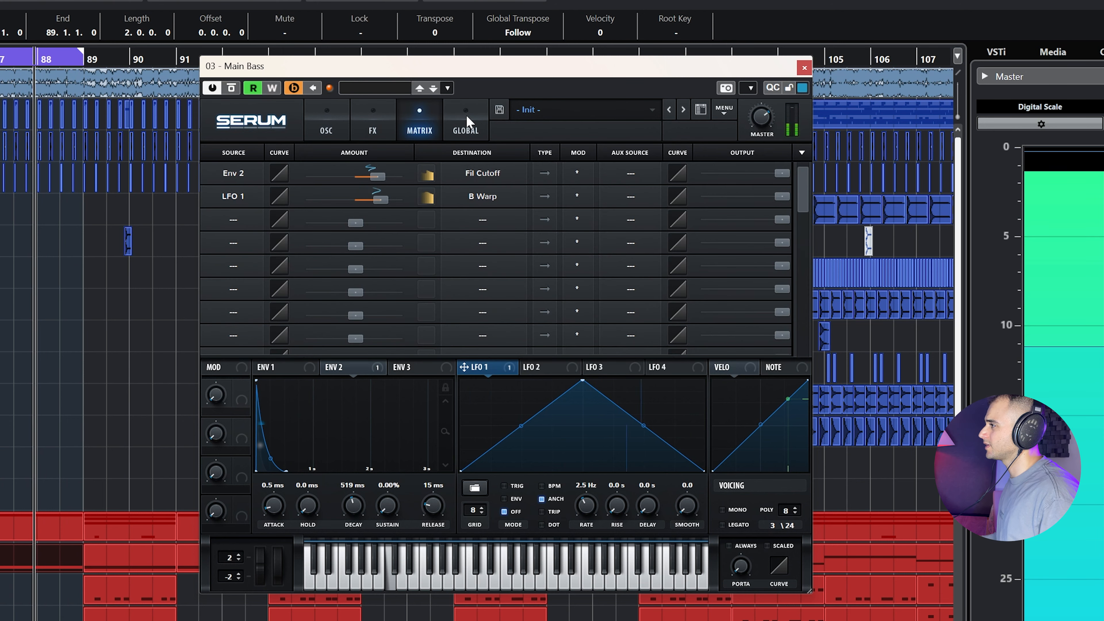
{"action": "left_click", "coordinate": [372, 119]}
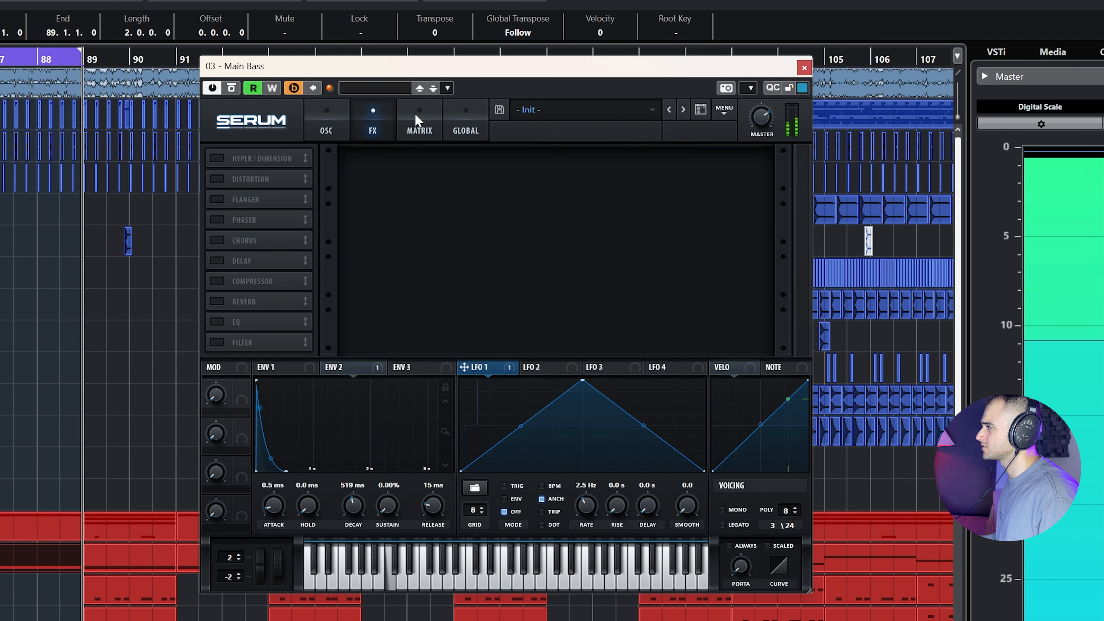
{"action": "left_click", "coordinate": [419, 120]}
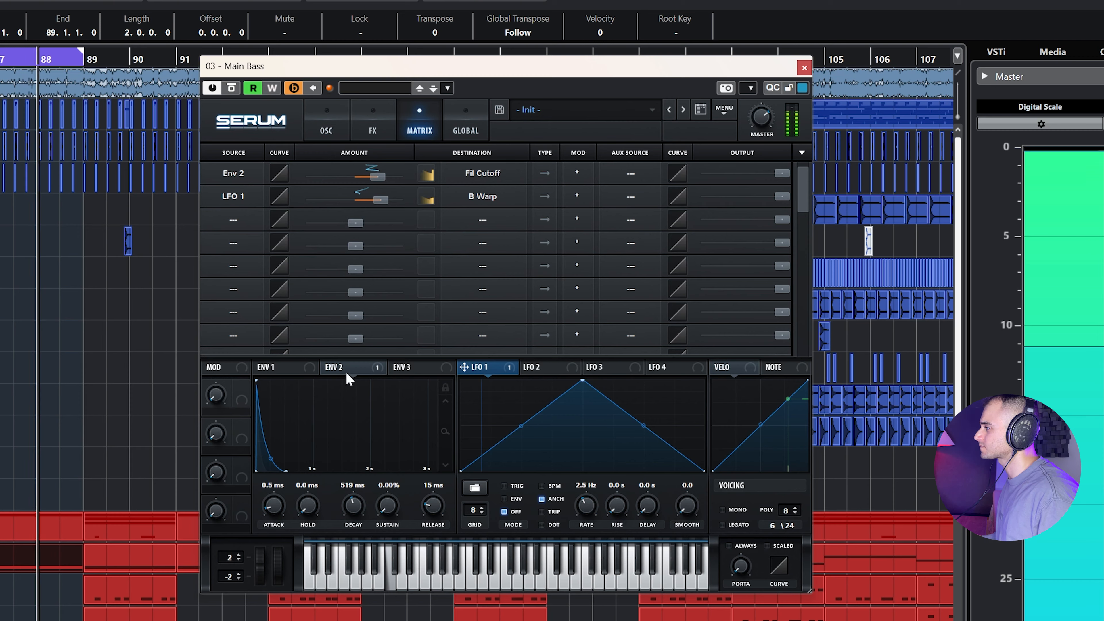
{"action": "left_click", "coordinate": [325, 120]}
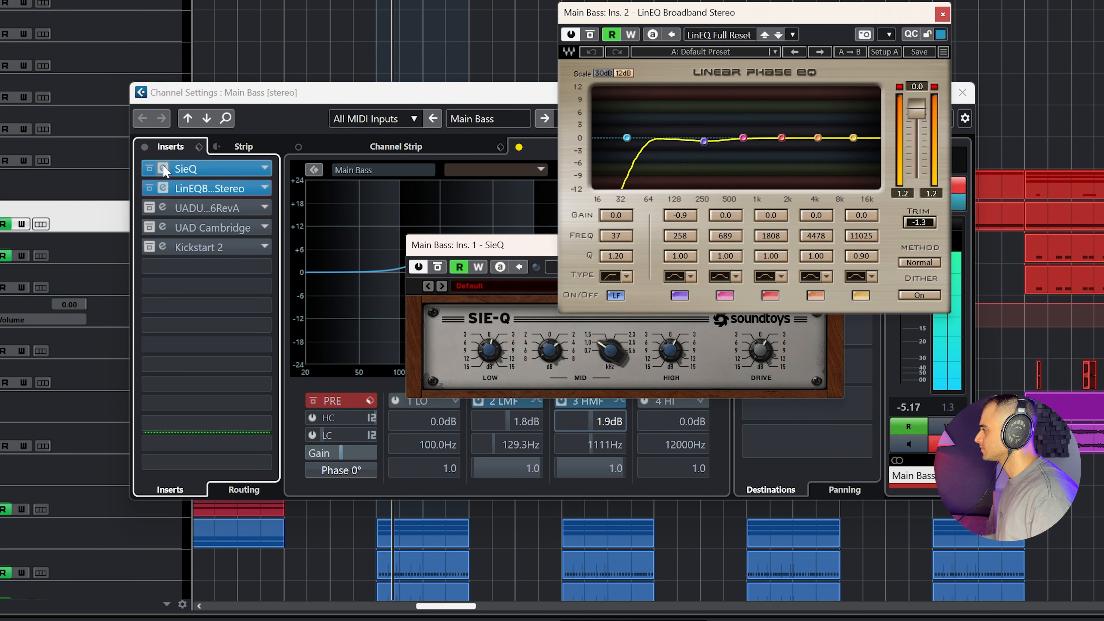
Close SieQ, check and close the UAD Cambridge EQ insert, leaving the channel EQ curve visible
{"action": "left_click", "coordinate": [941, 12]}
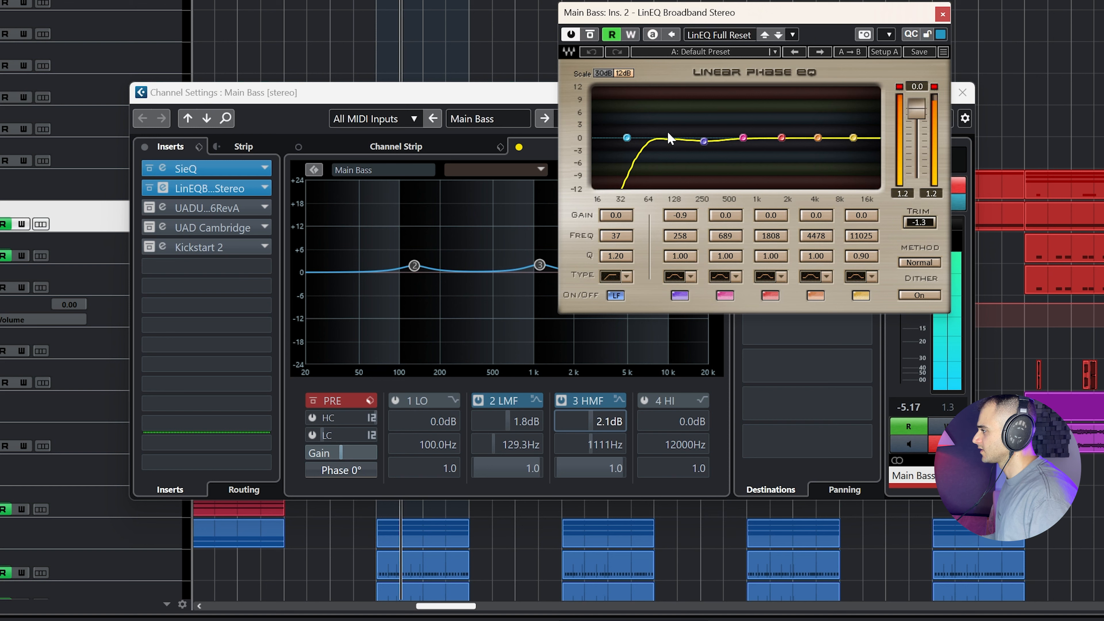
{"action": "left_click", "coordinate": [942, 14]}
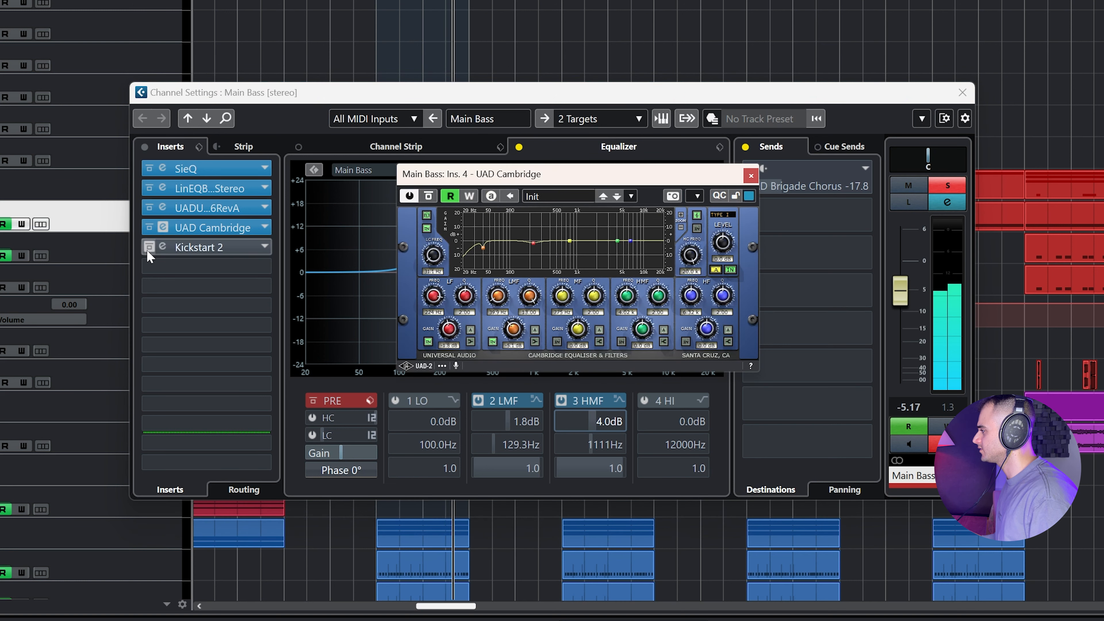
{"action": "left_click", "coordinate": [749, 175]}
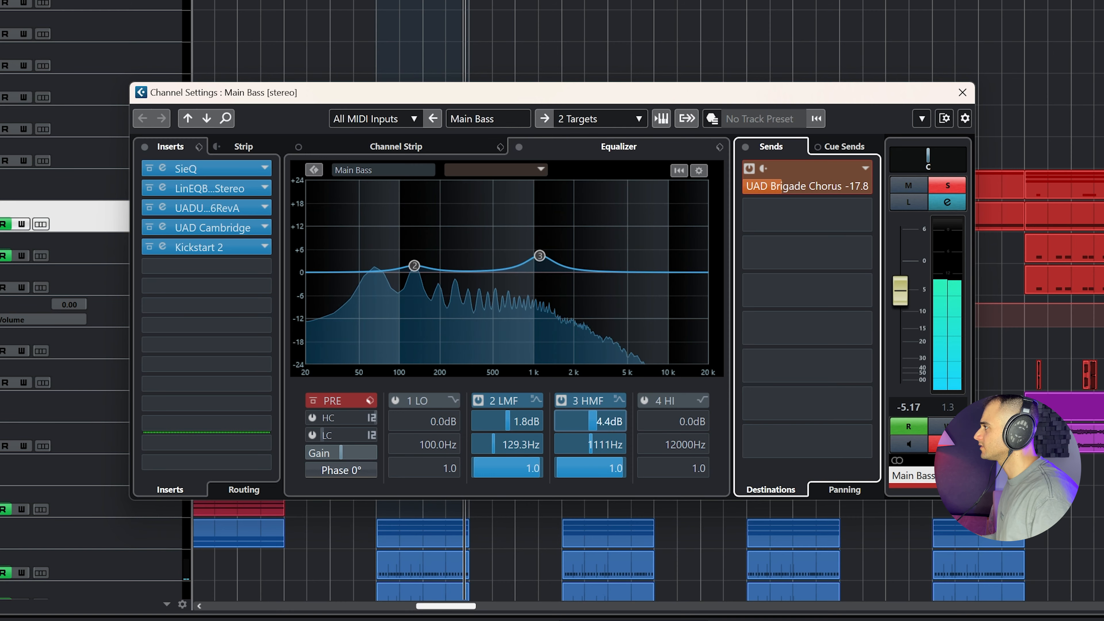
{"action": "left_click", "coordinate": [962, 92]}
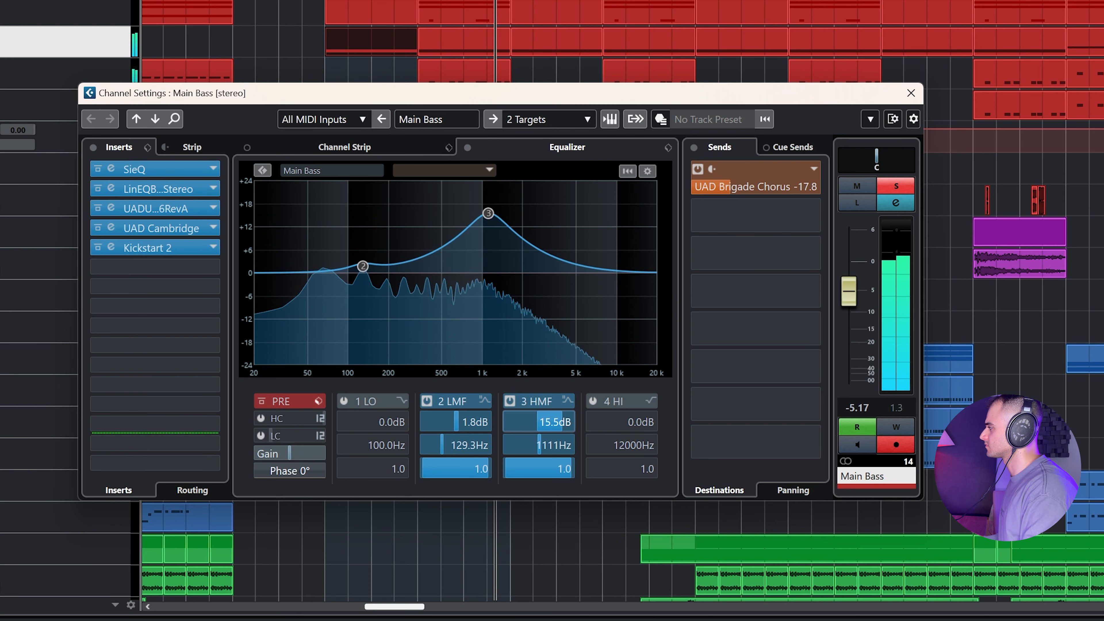
Close the Main Bass channel settings after the EQ automation plays back
{"action": "left_click", "coordinate": [909, 92]}
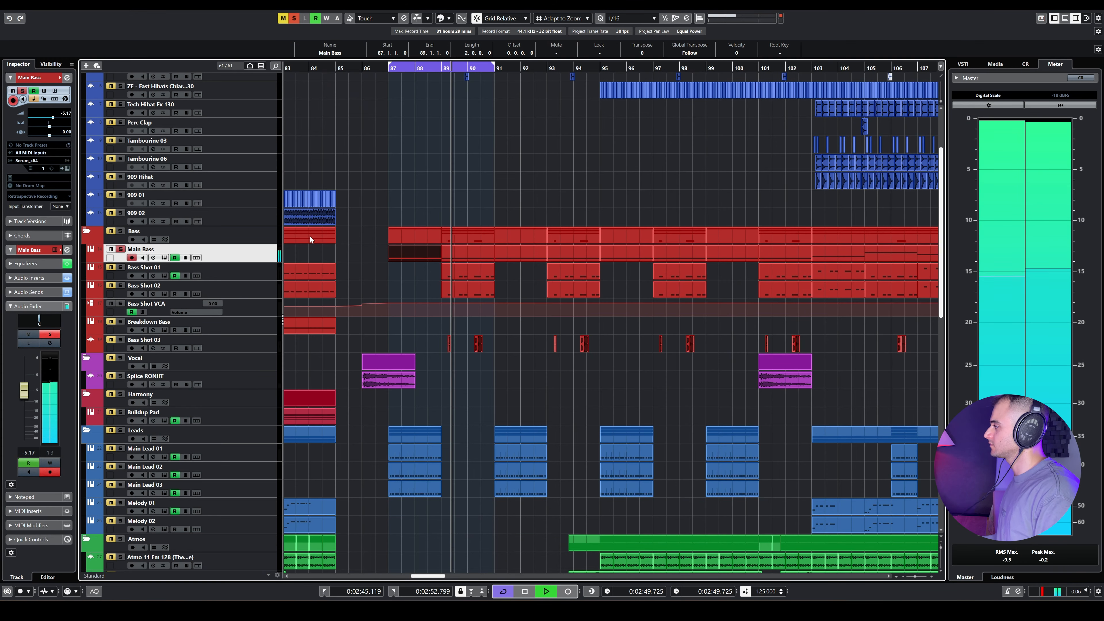
Move the cycle range from bars 87–89 to around bar 95 and play back the drop section
{"action": "scroll", "scroll_direction": "up", "scroll_amount": 3}
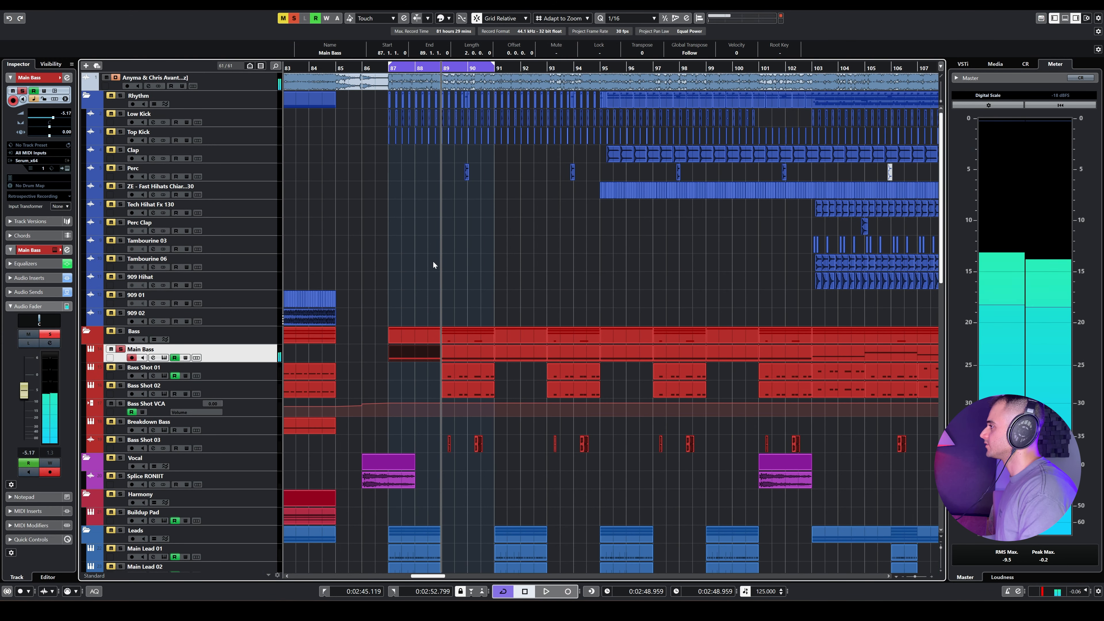
{"action": "left_click", "coordinate": [545, 590]}
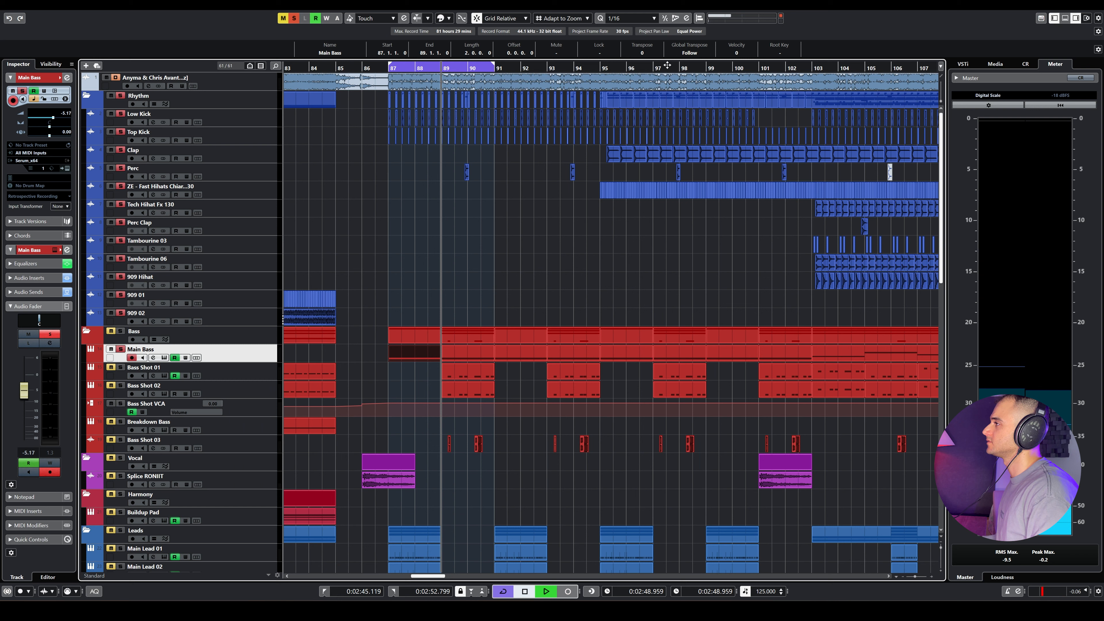
{"action": "left_click", "coordinate": [545, 591]}
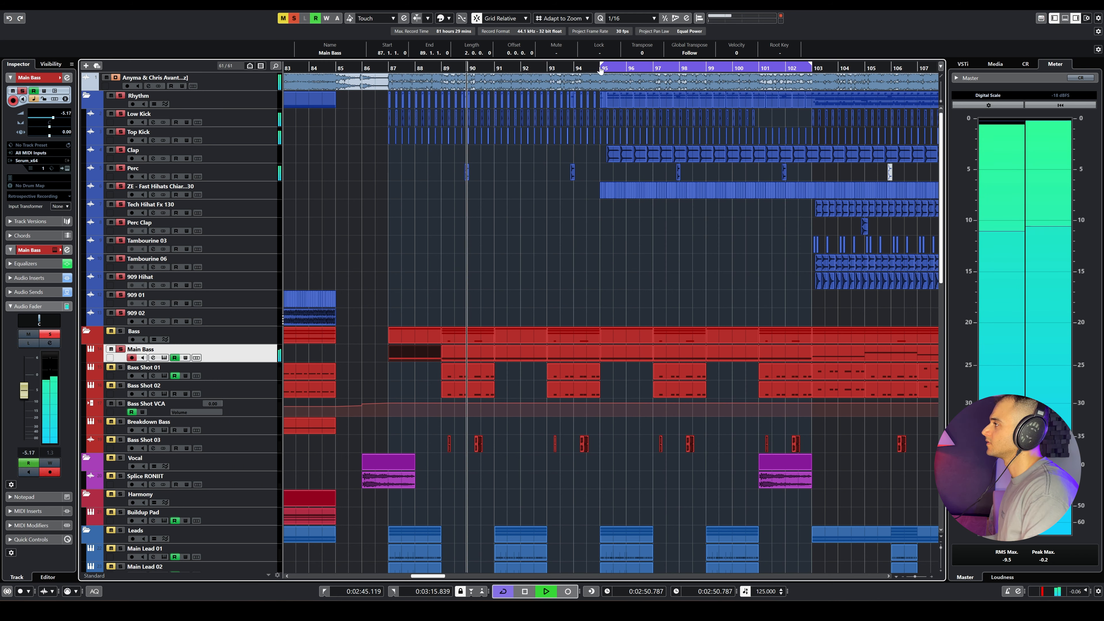
{"action": "left_click", "coordinate": [599, 68]}
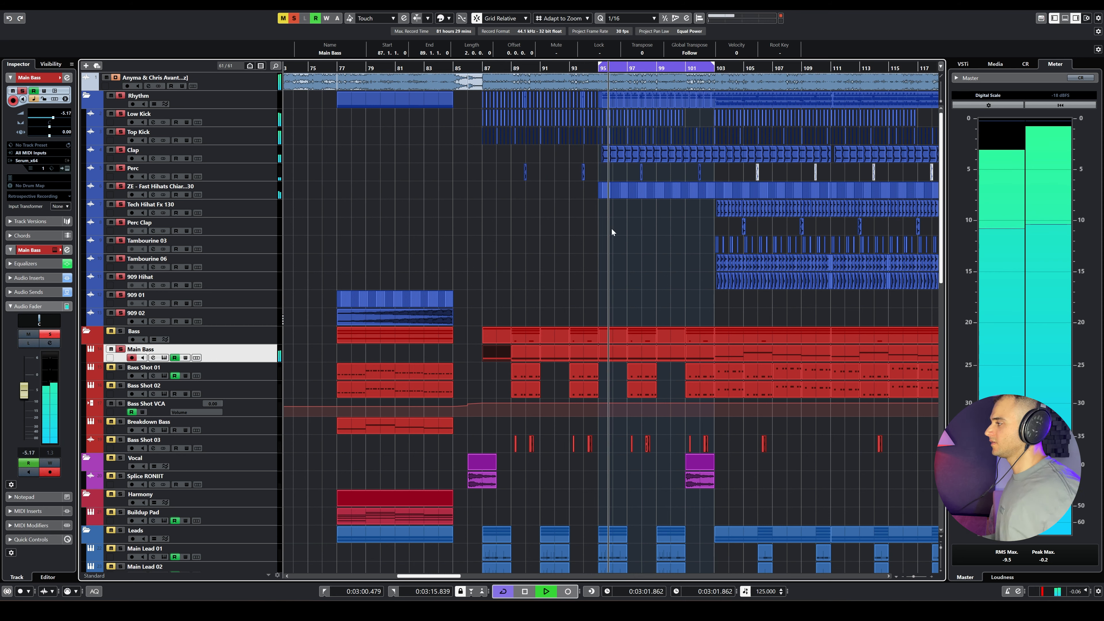
{"action": "scroll", "scroll_direction": "right", "scroll_amount": 3}
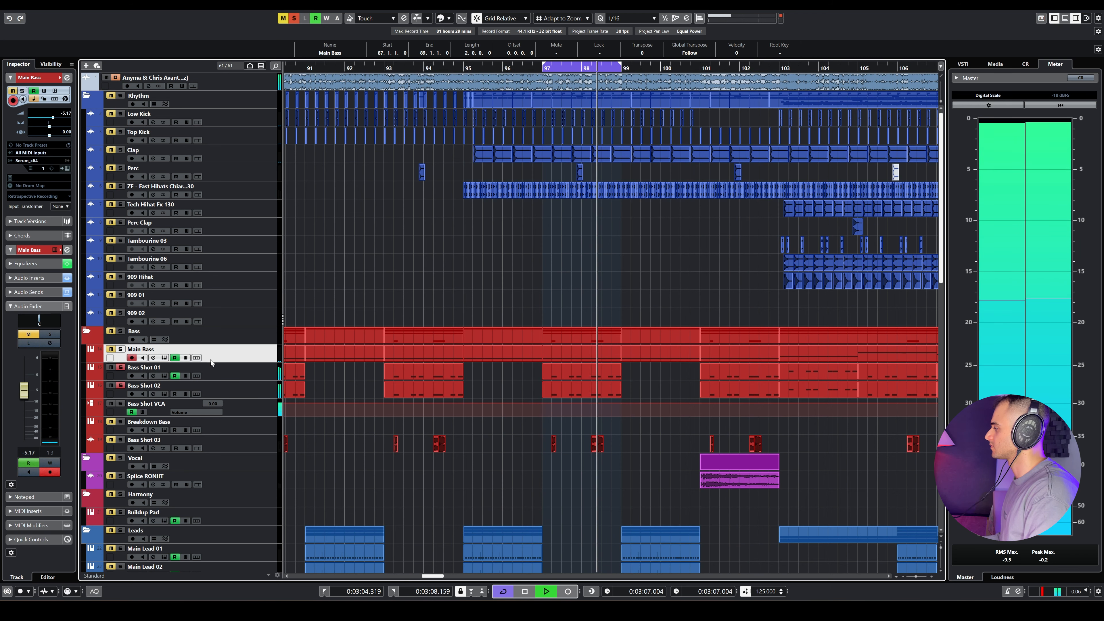
{"action": "left_click", "coordinate": [559, 448]}
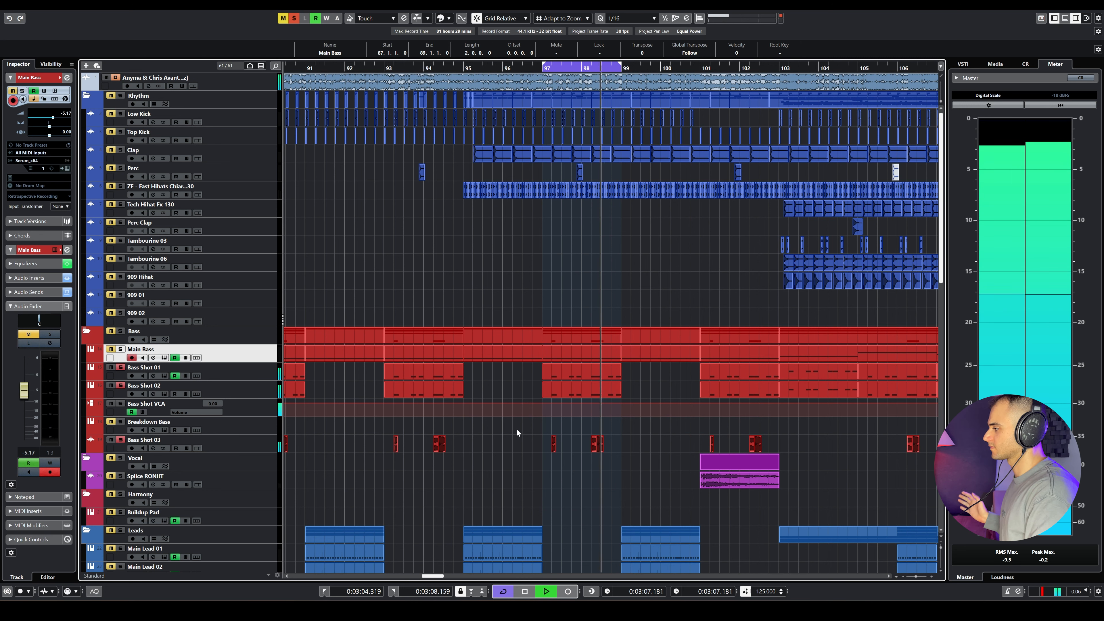
{"action": "left_click", "coordinate": [524, 591]}
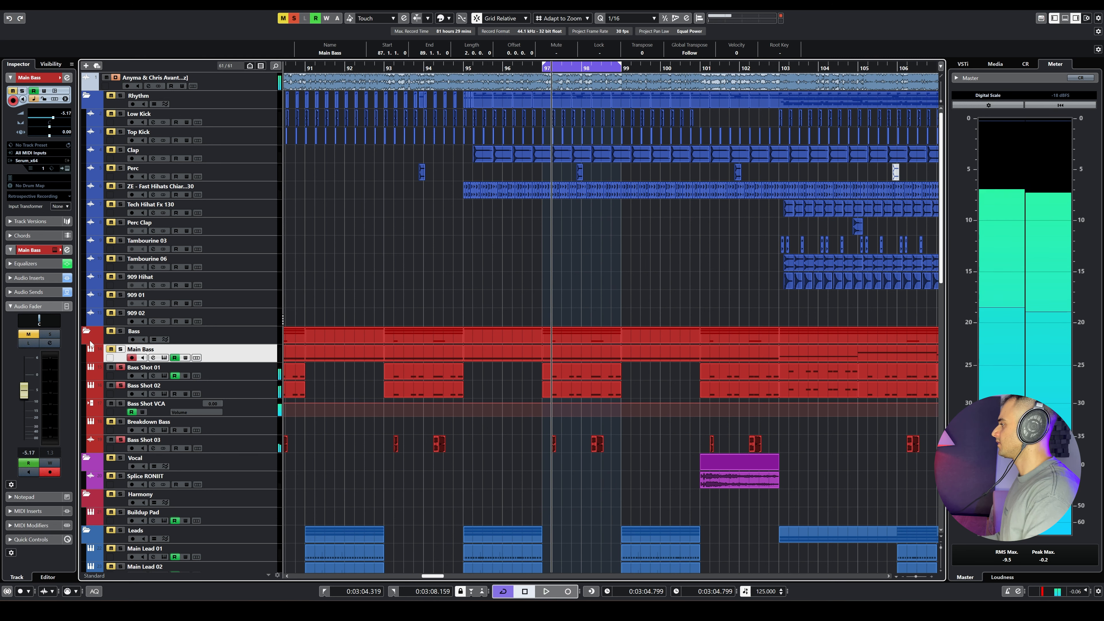
Audition the Bass Shot 01 and Bass Shot 02 tracks, ending with Bass Shot 01 selected
{"action": "left_click", "coordinate": [145, 367]}
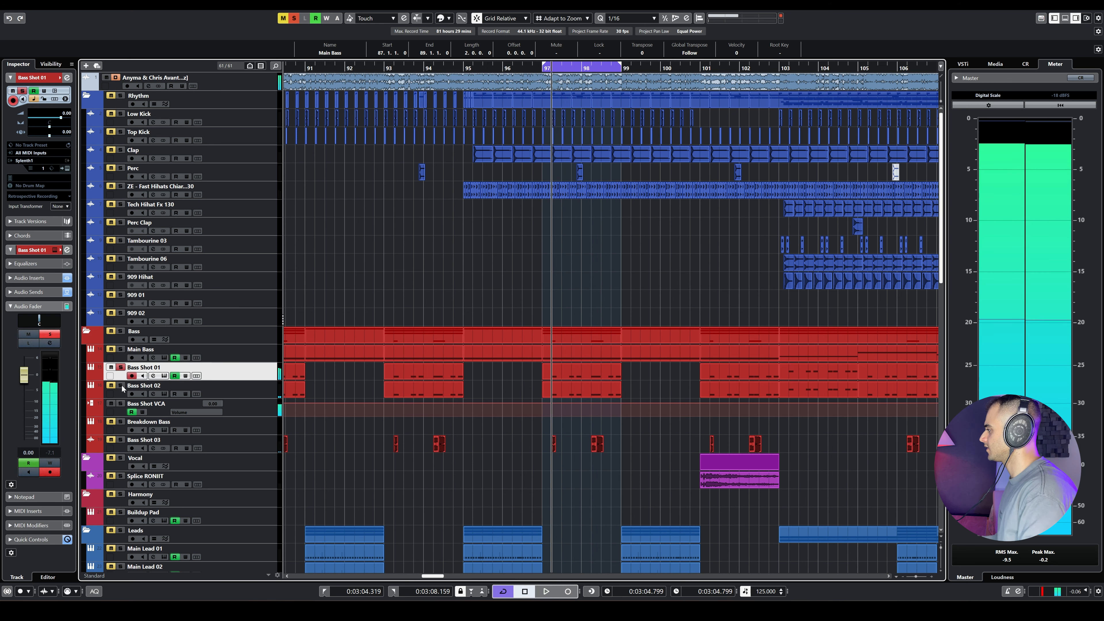
{"action": "left_click", "coordinate": [144, 385]}
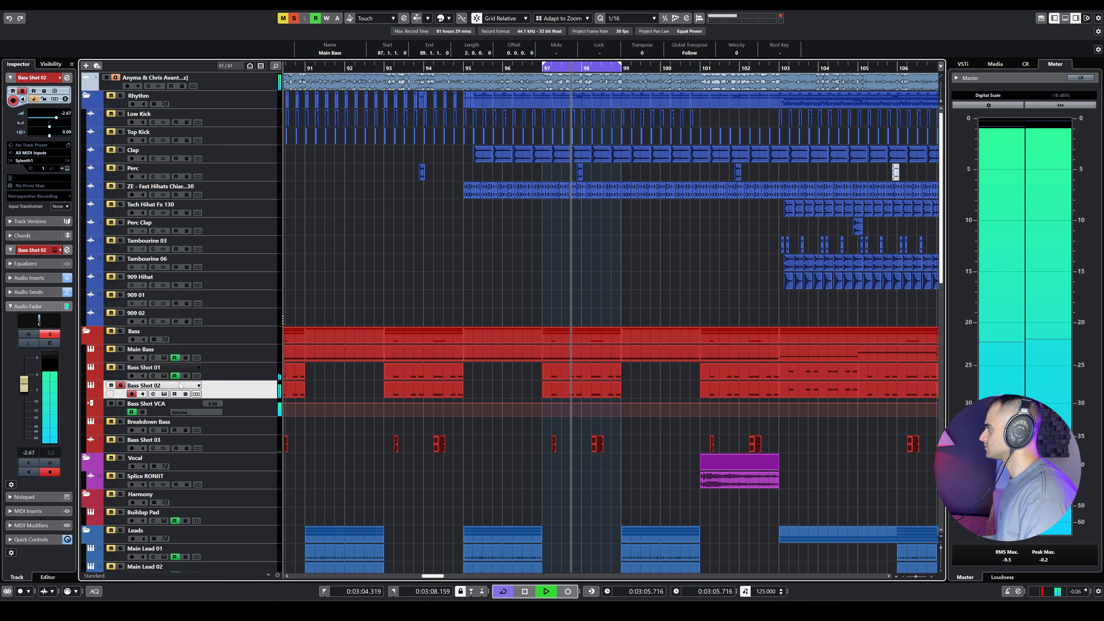
{"action": "left_click", "coordinate": [143, 367]}
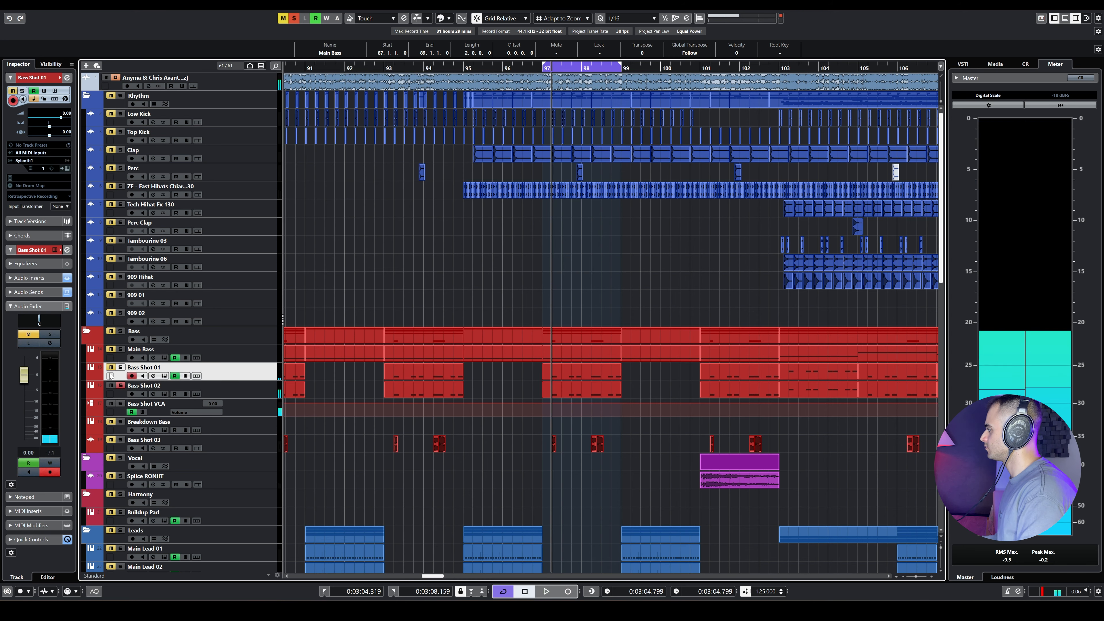